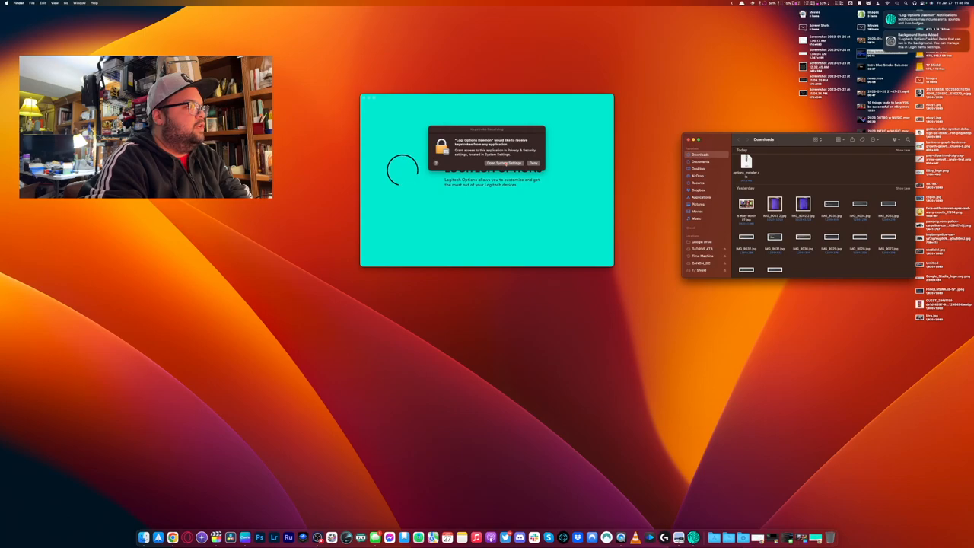
# Step: Dismiss the Logitech Options access permission prompt
pyautogui.click(505, 163)
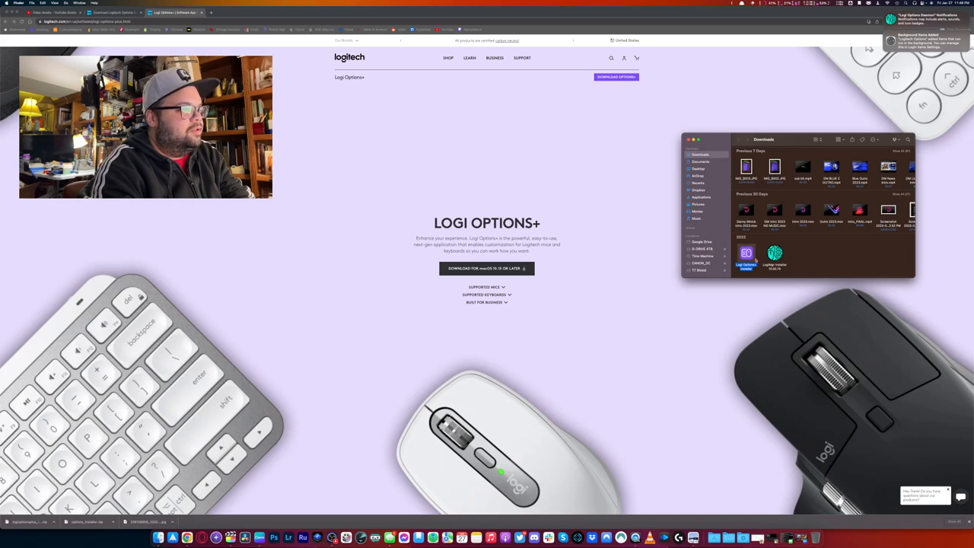
# Step: Run the downloaded Logi Options+ installer, authorize it with the admin password and install
pyautogui.doubleClick(746, 254)
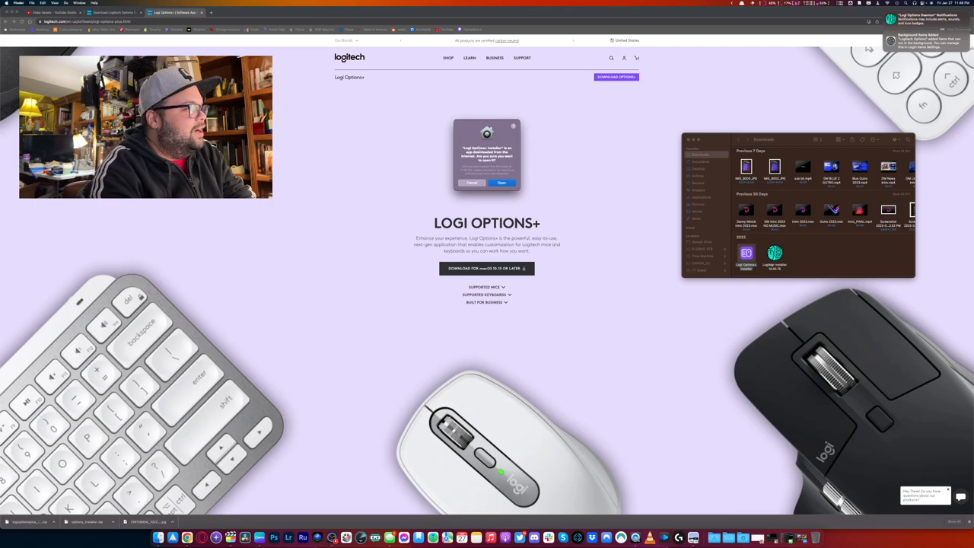
pyautogui.click(503, 182)
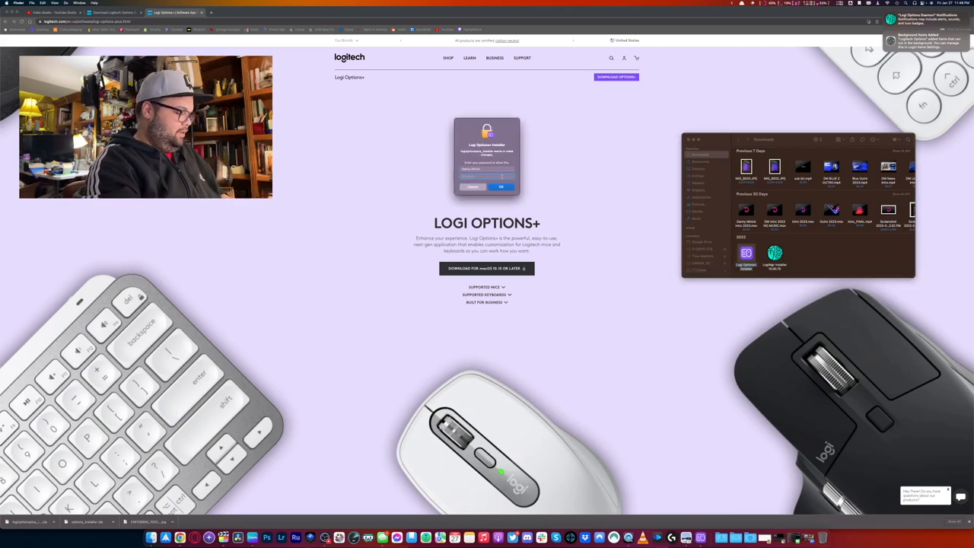
pyautogui.write('password')
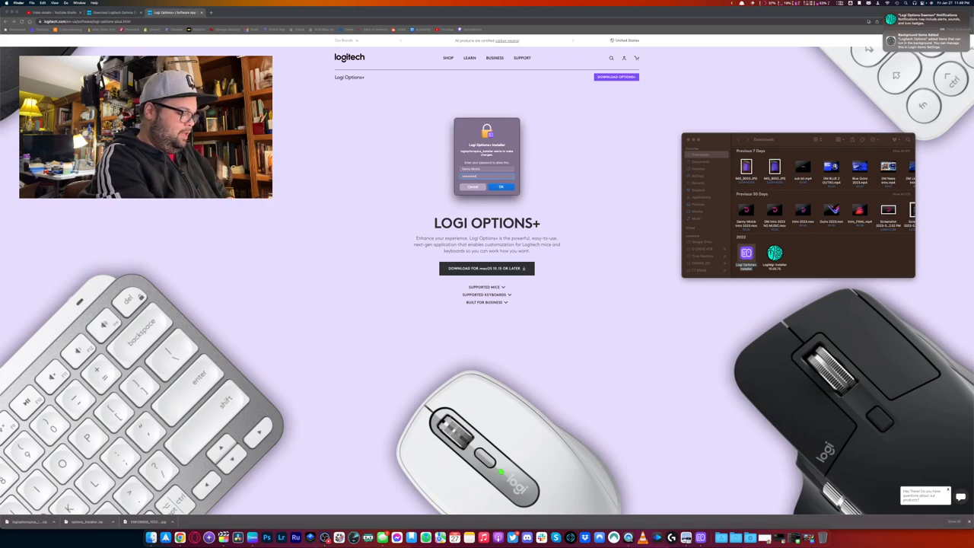
pyautogui.click(501, 187)
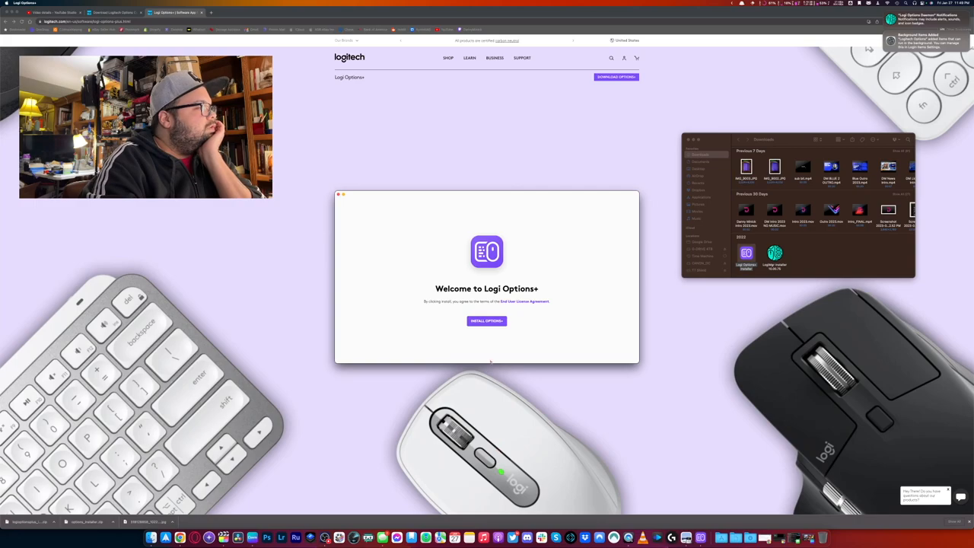
pyautogui.click(487, 320)
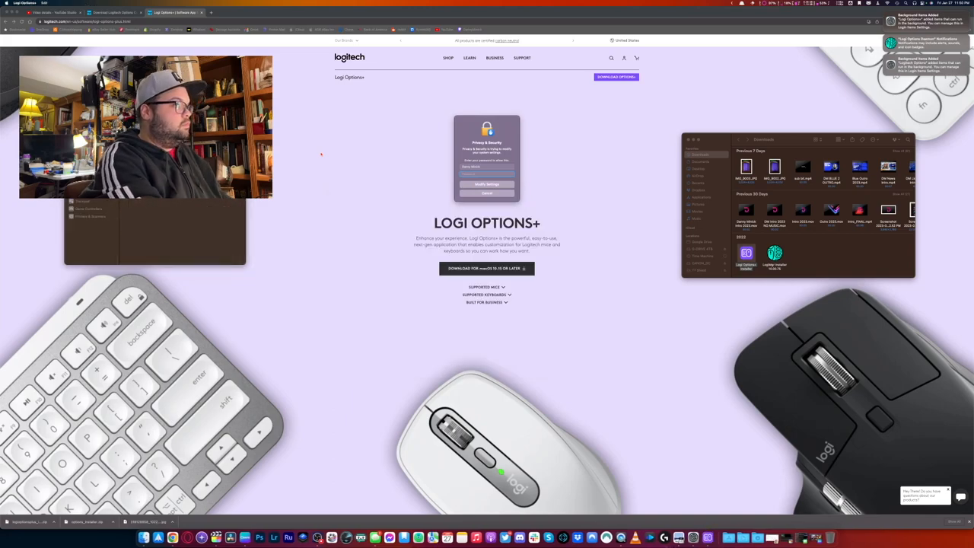
# Step: Grant Logi Options+ its privacy and accessibility permissions
pyautogui.click(487, 268)
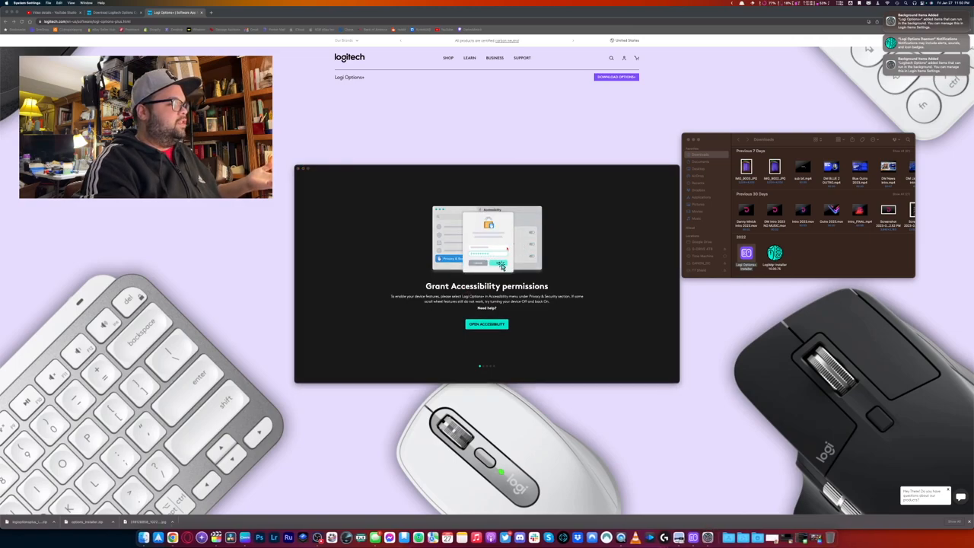
pyautogui.click(487, 323)
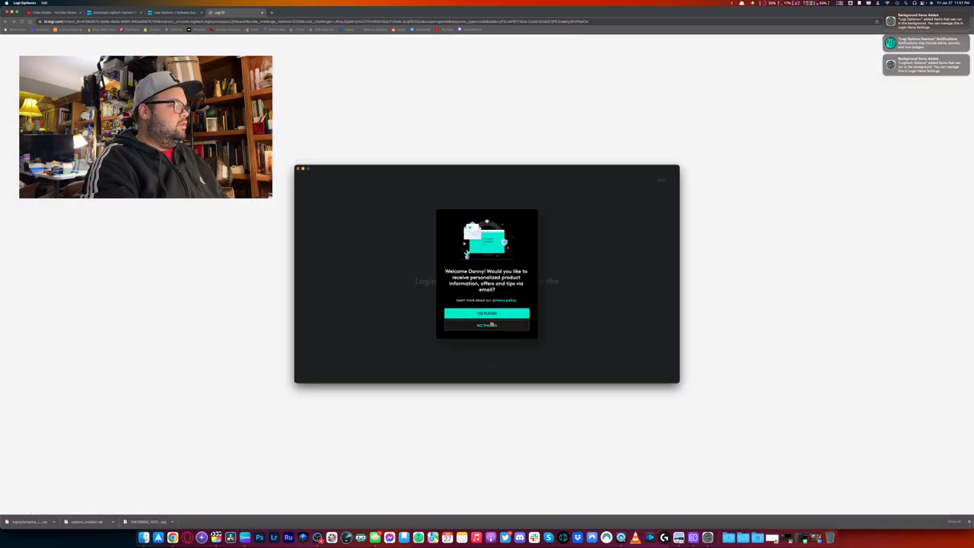
# Step: Answer the personalized product emails prompt to reach the MX Mechanical Mini intro
pyautogui.click(487, 314)
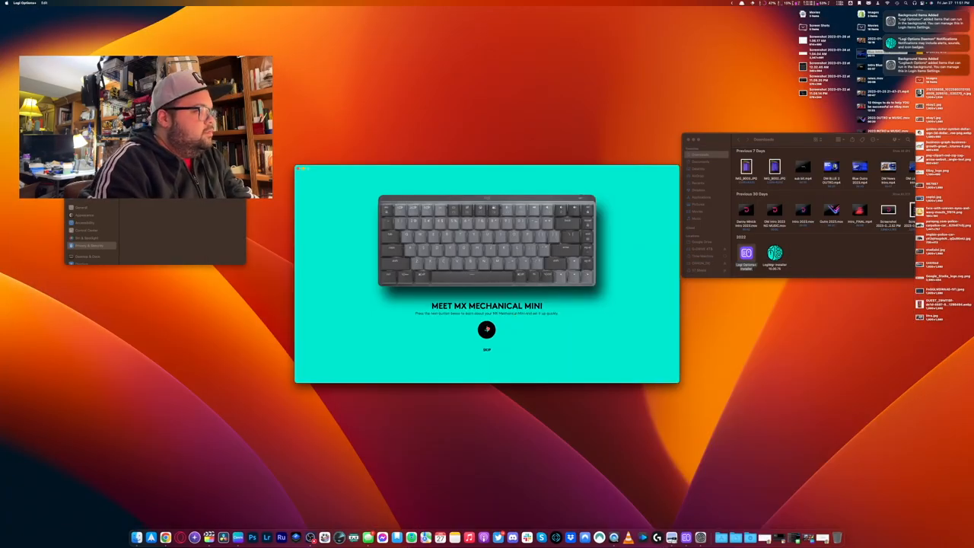
# Step: Start the MX Mechanical Mini feature tour and pass the mute and dictation cards
pyautogui.click(487, 329)
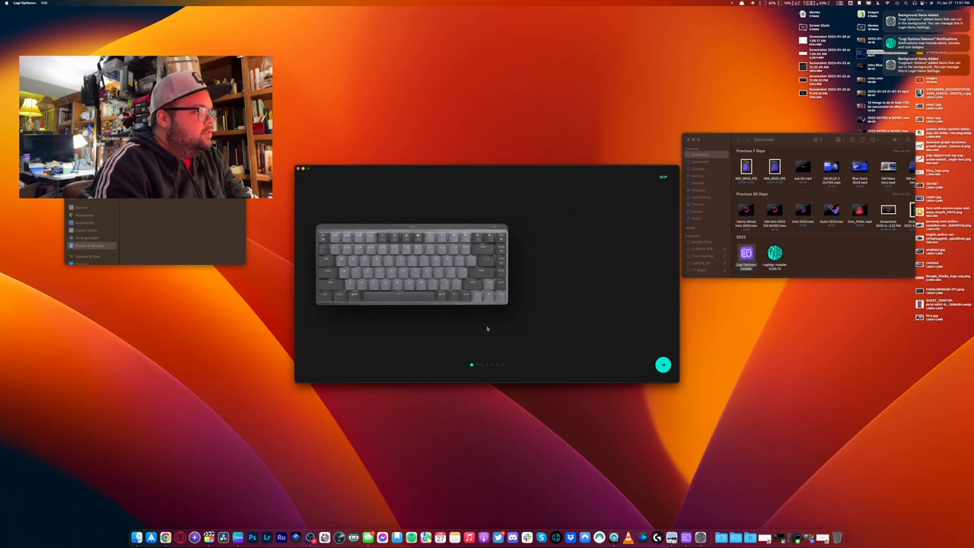
pyautogui.moveTo(429, 238)
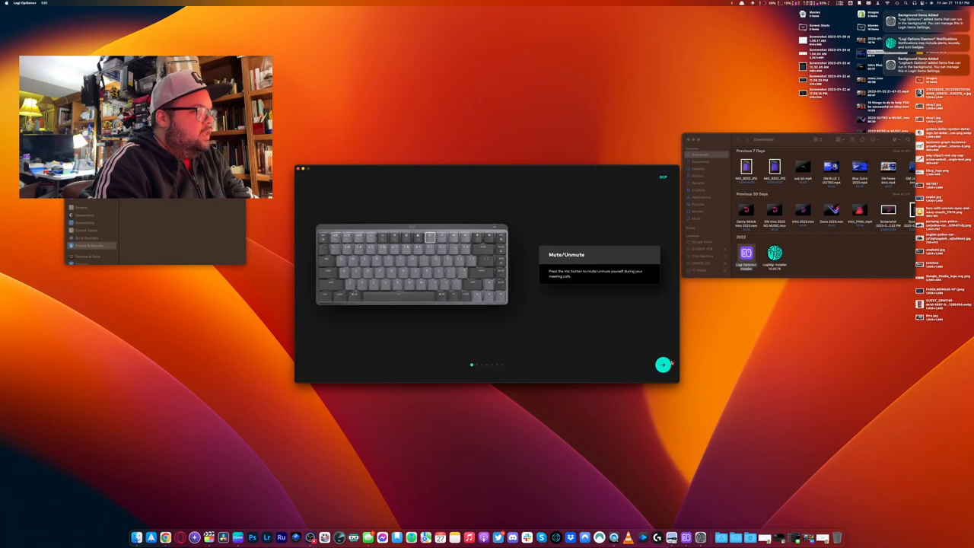
pyautogui.click(664, 365)
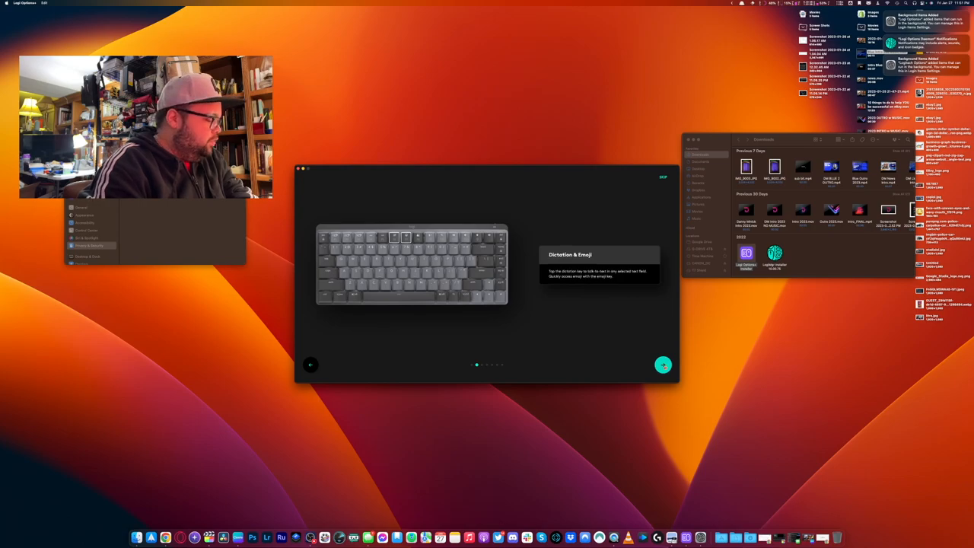
pyautogui.click(663, 366)
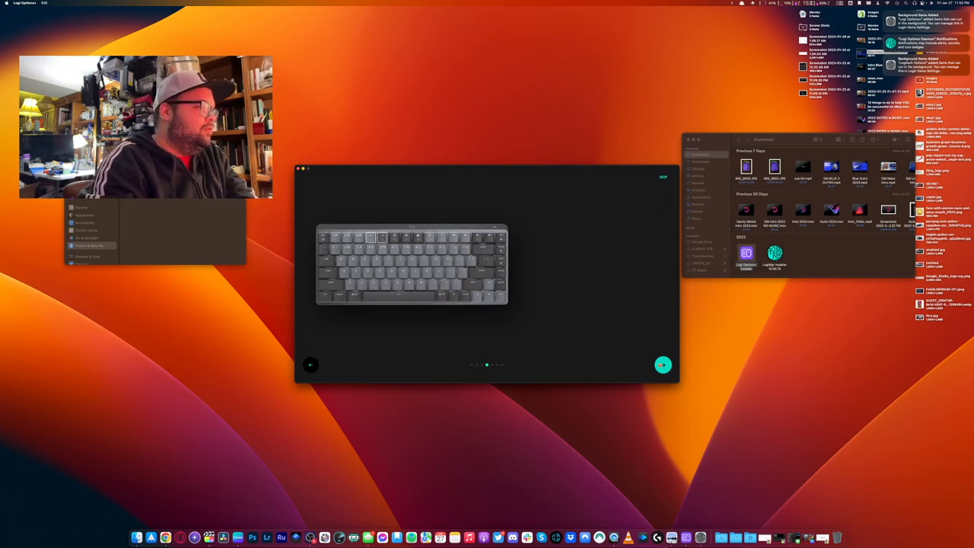
# Step: Preview Contrast, Breathing, Waves, Reaction and Random effects, then keep Waves as the backlighting
pyautogui.click(662, 366)
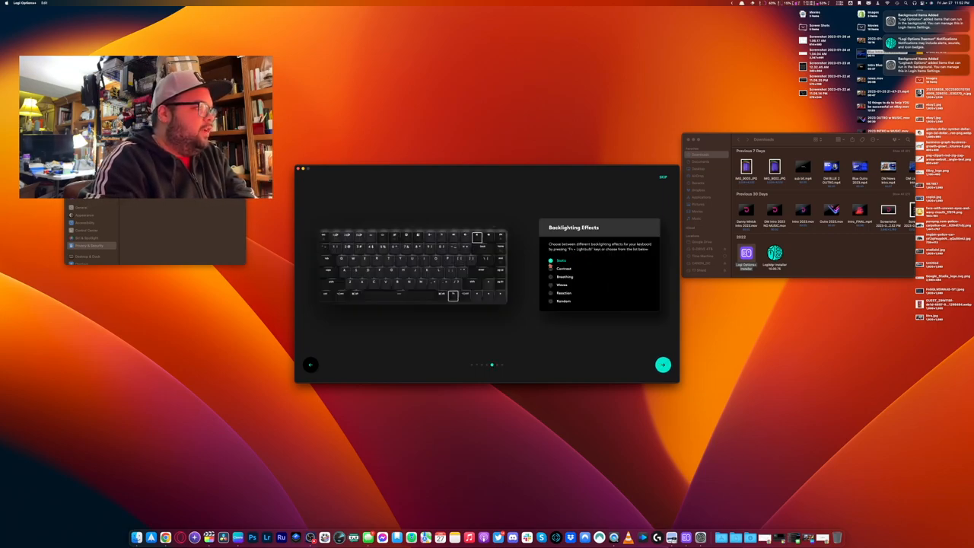
pyautogui.click(551, 268)
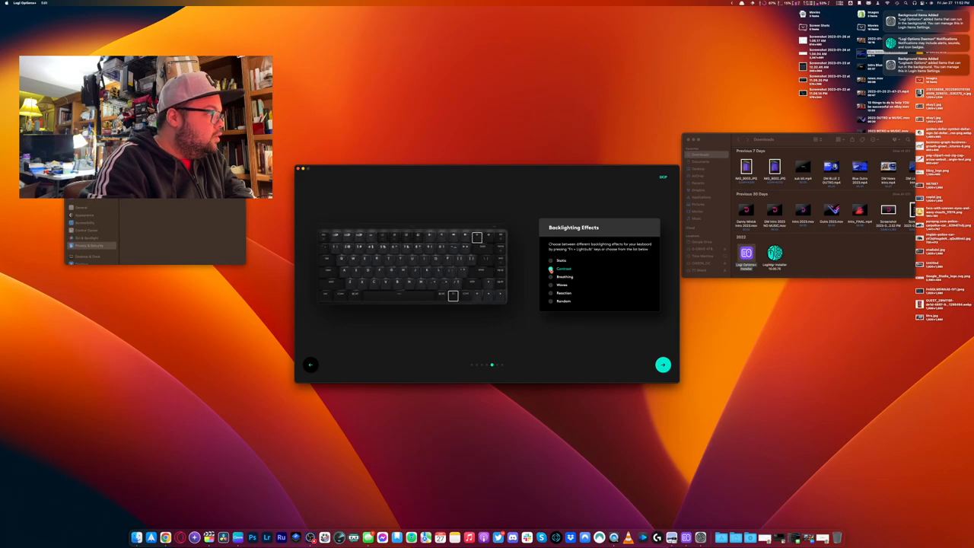
pyautogui.click(564, 277)
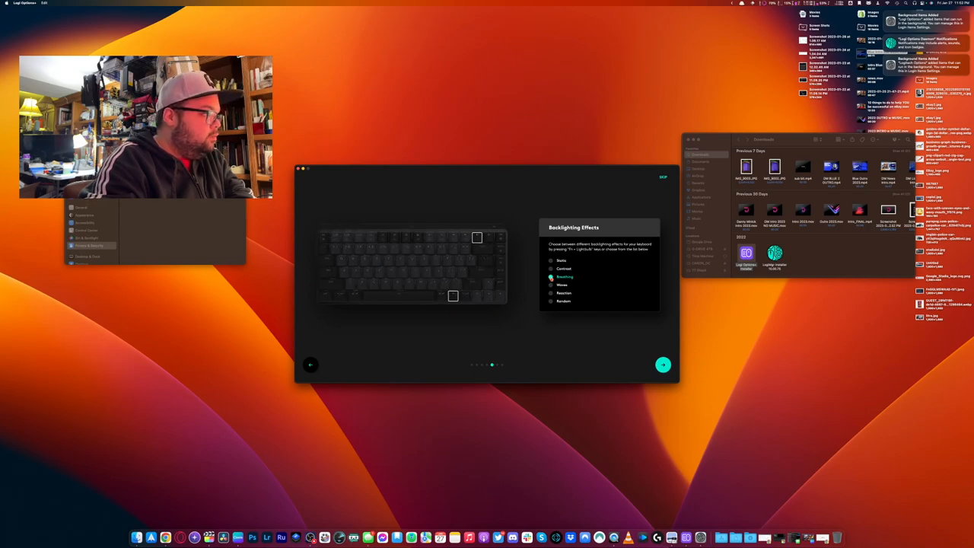
pyautogui.click(551, 285)
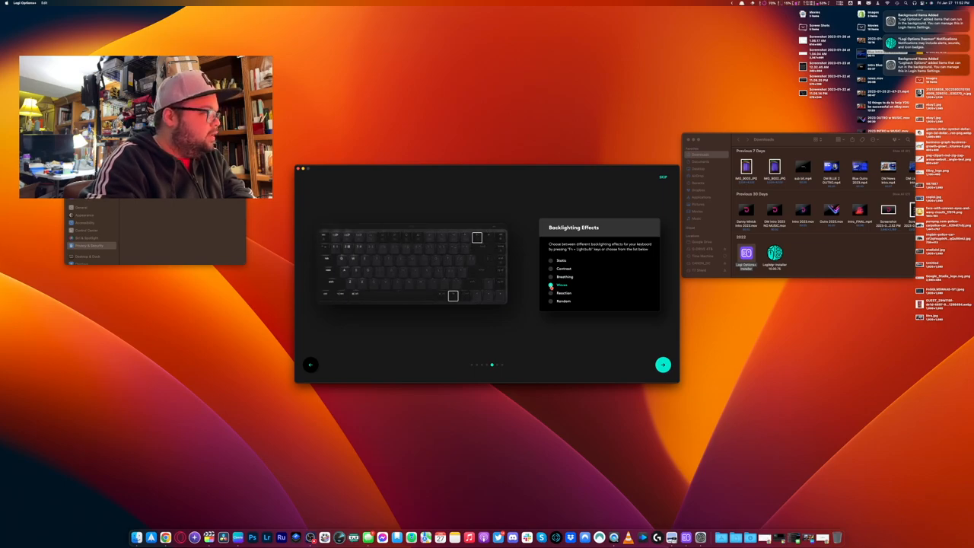
pyautogui.click(551, 293)
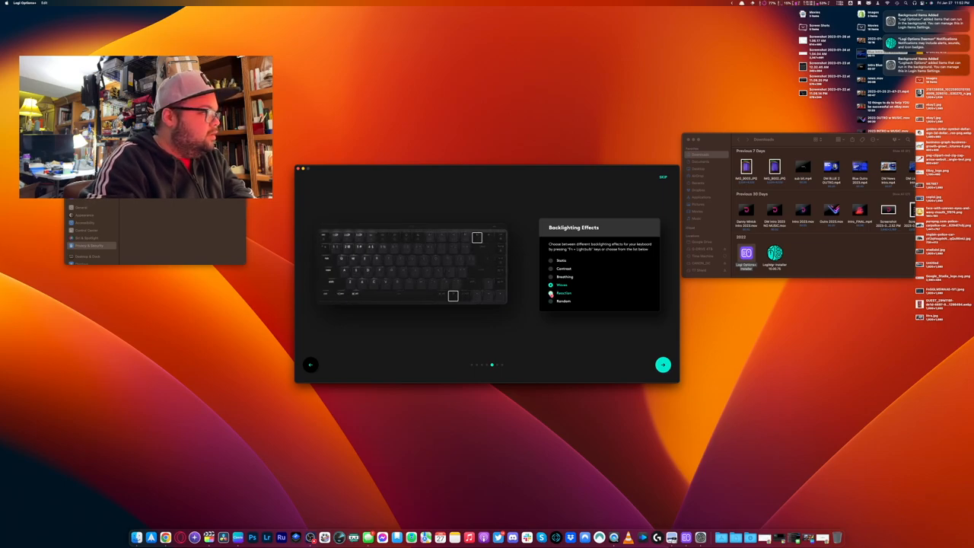
pyautogui.click(563, 293)
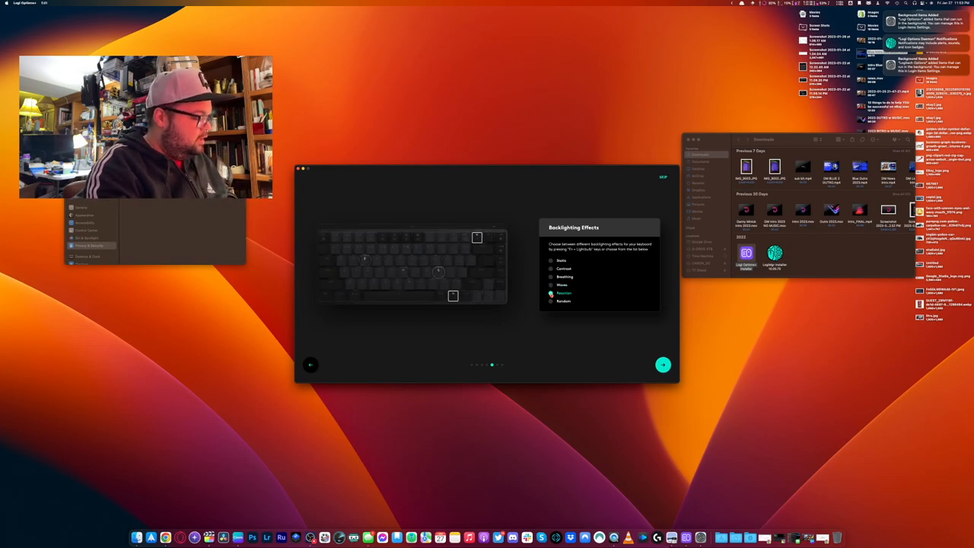
pyautogui.click(551, 301)
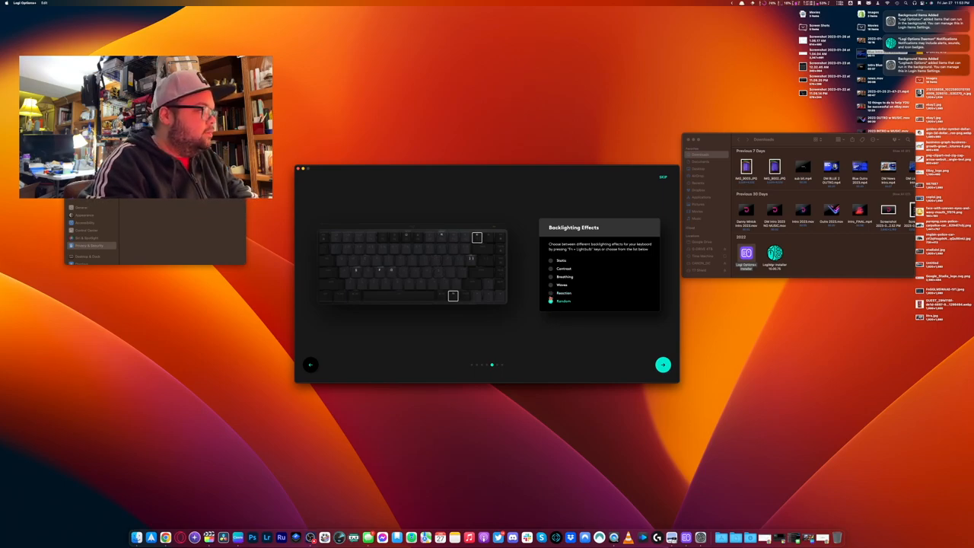
pyautogui.click(551, 284)
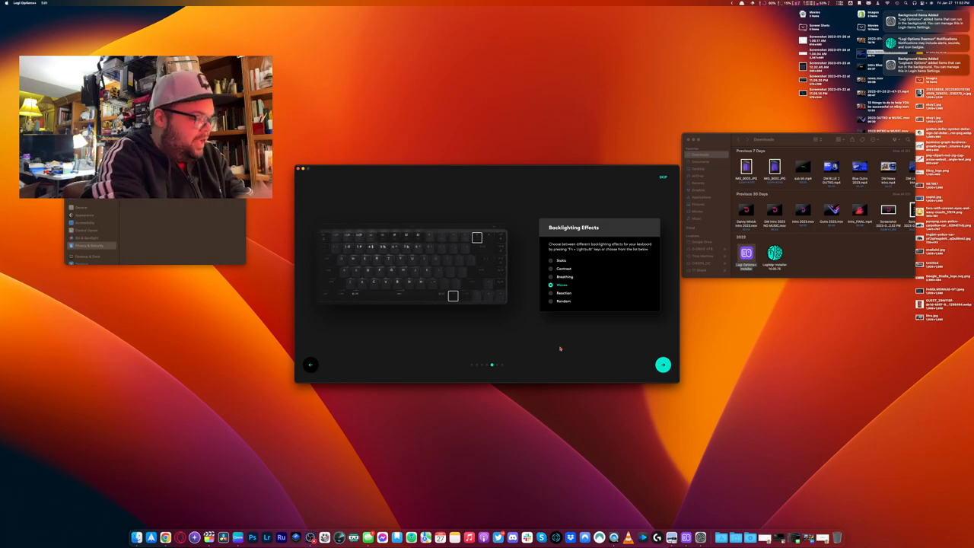
pyautogui.click(662, 365)
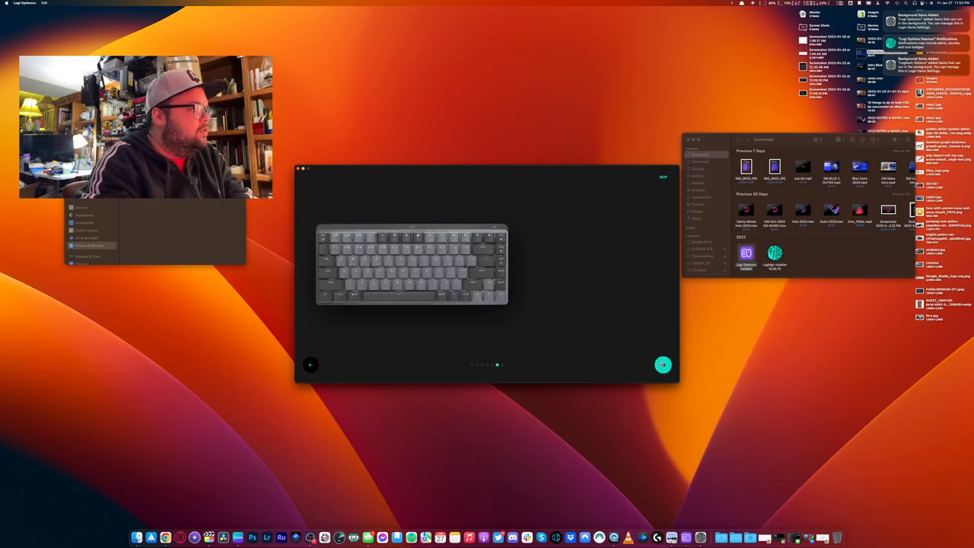
# Step: Pass the F-keys and Easy-Switch cards to reach the MX Mechanical Mini device page
pyautogui.click(664, 366)
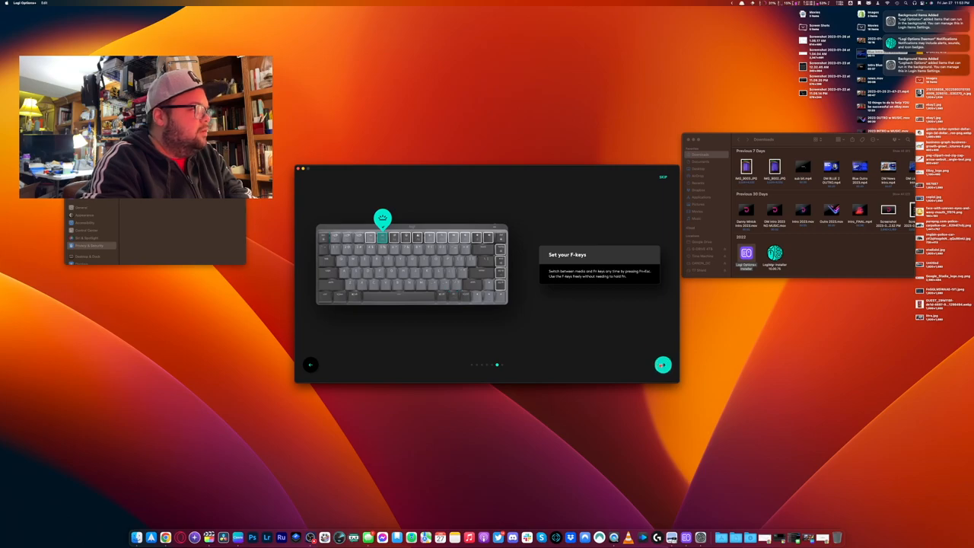
pyautogui.click(664, 366)
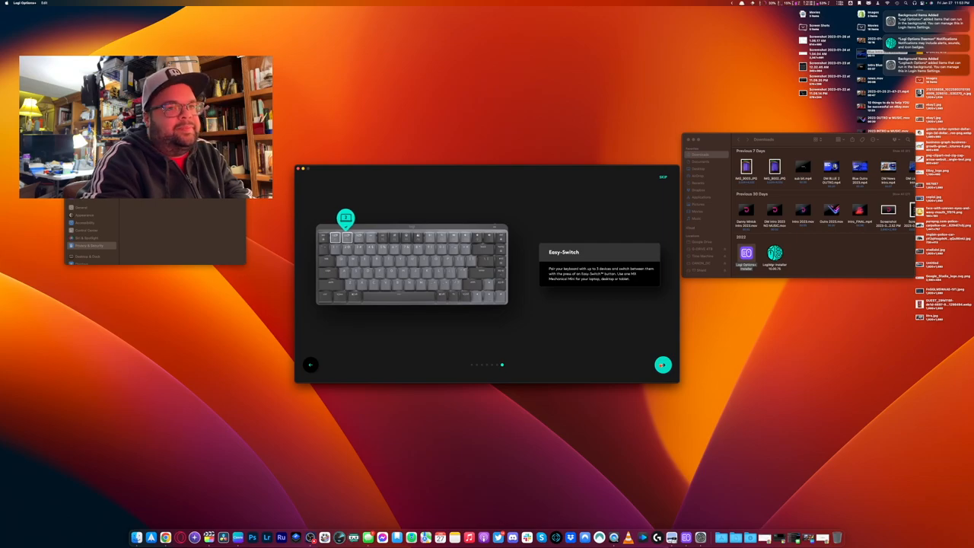
pyautogui.click(663, 366)
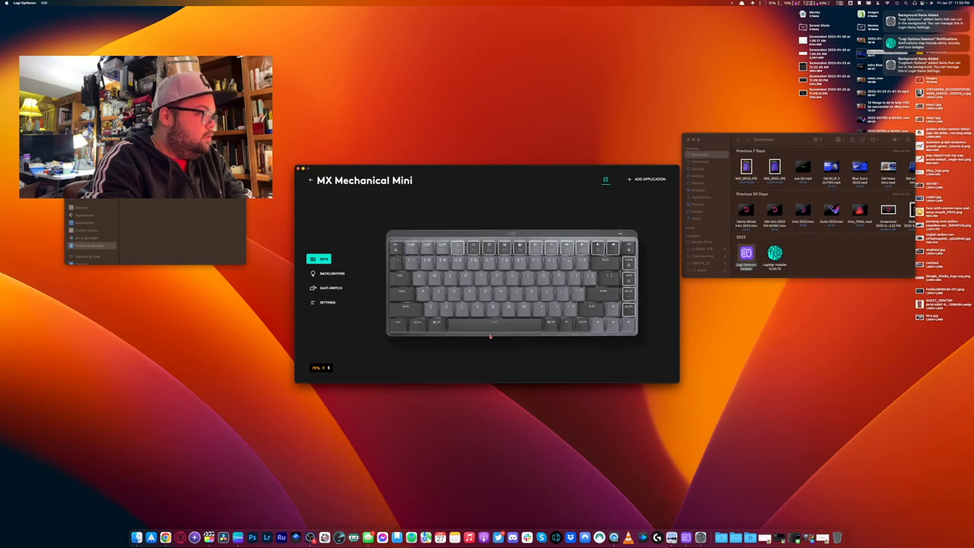
# Step: Review the keyboard's Backlighting options, then show its general Settings with firmware details
pyautogui.click(332, 274)
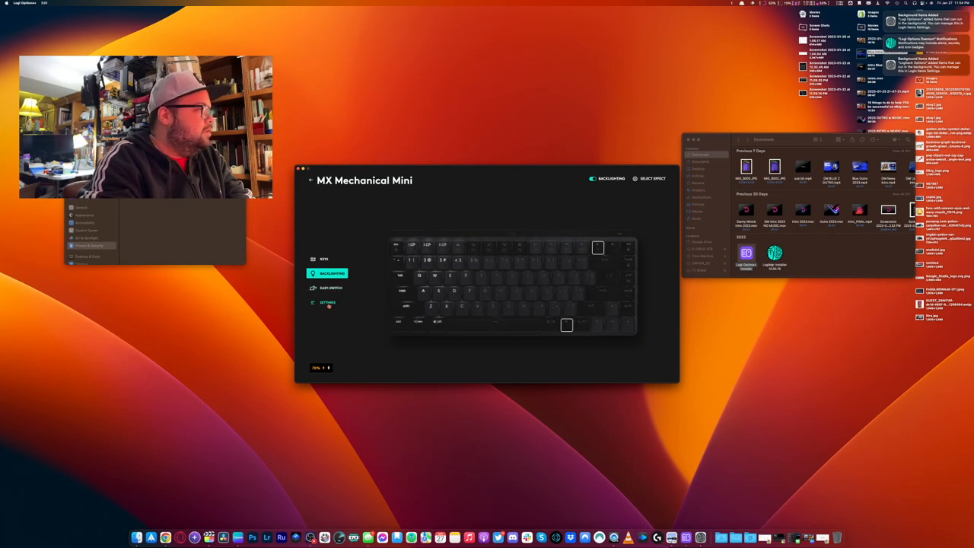
pyautogui.click(327, 302)
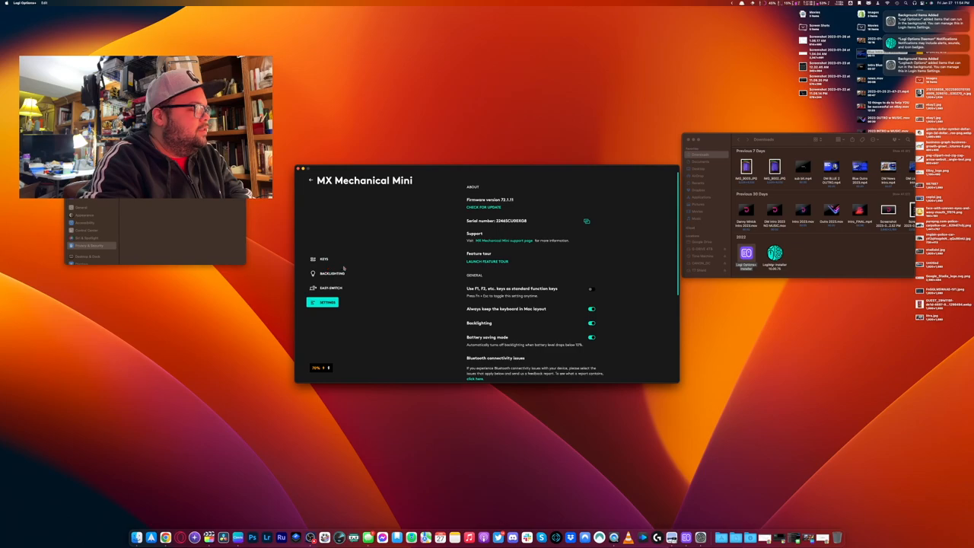
pyautogui.scroll(-3)
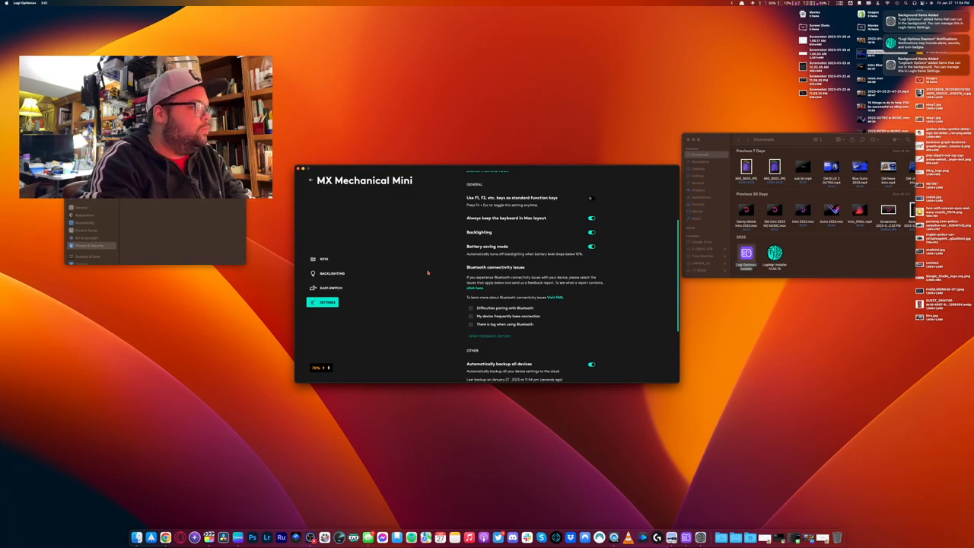
pyautogui.scroll(3)
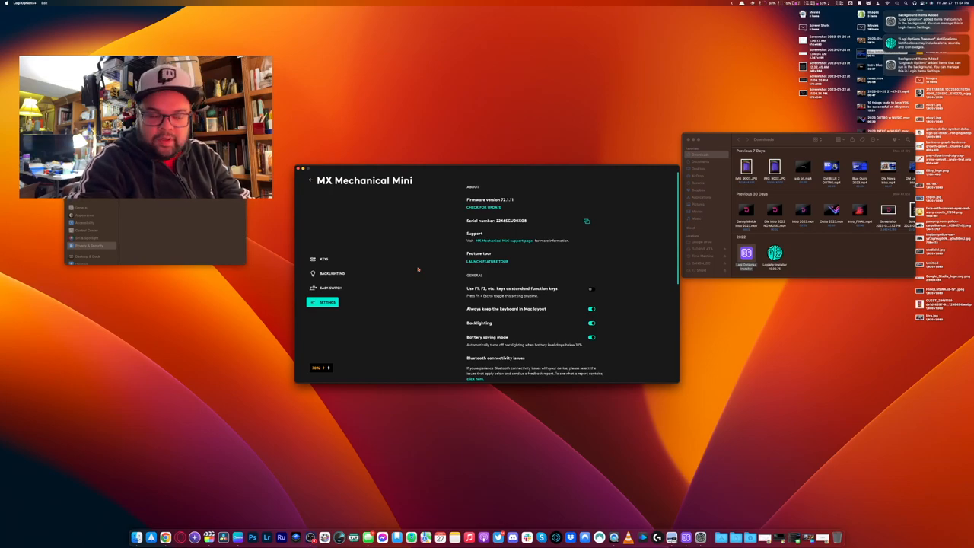
pyautogui.moveTo(426, 256)
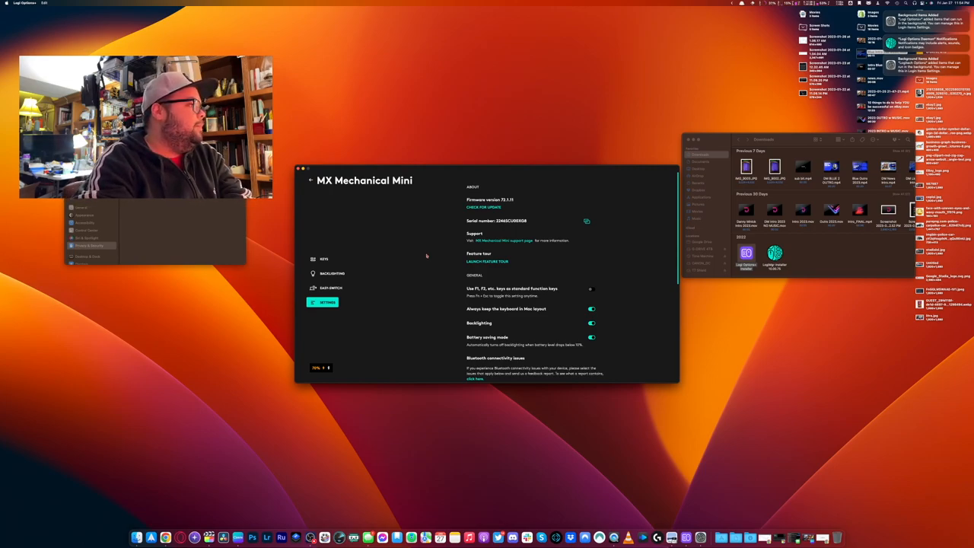